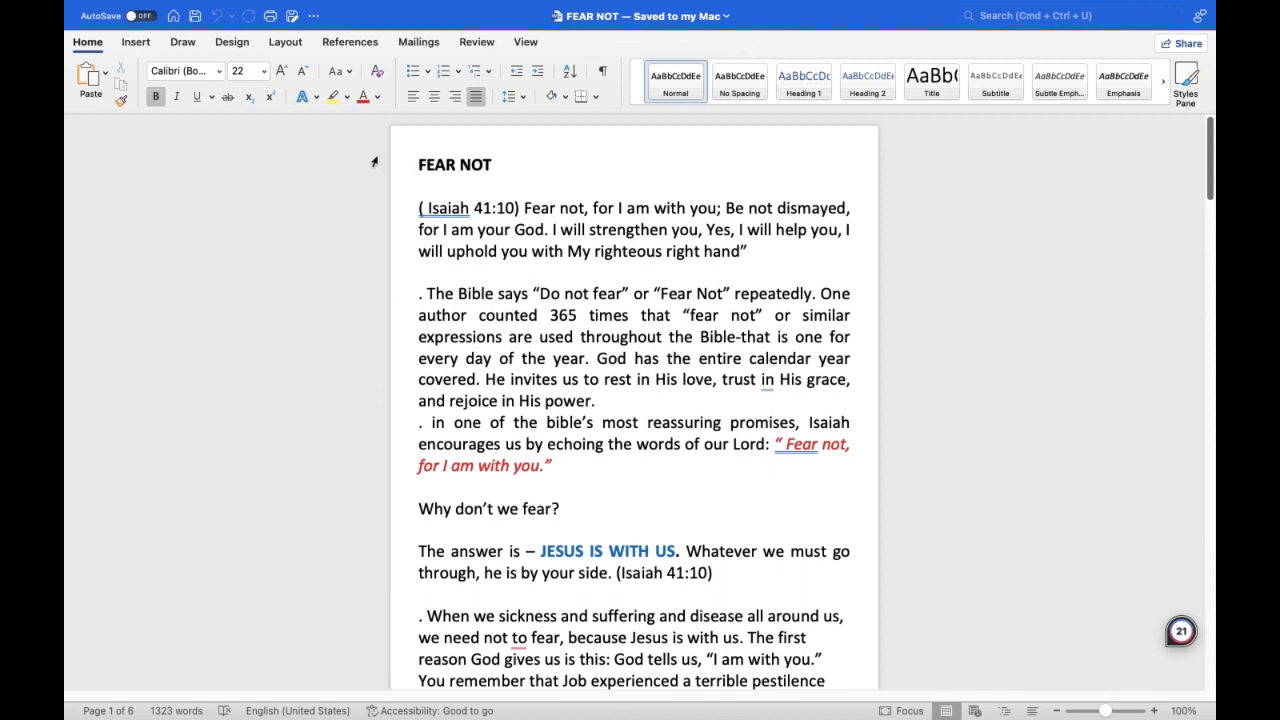
# - Select the FEAR NOT title heading
pyautogui.doubleClick(455, 164)
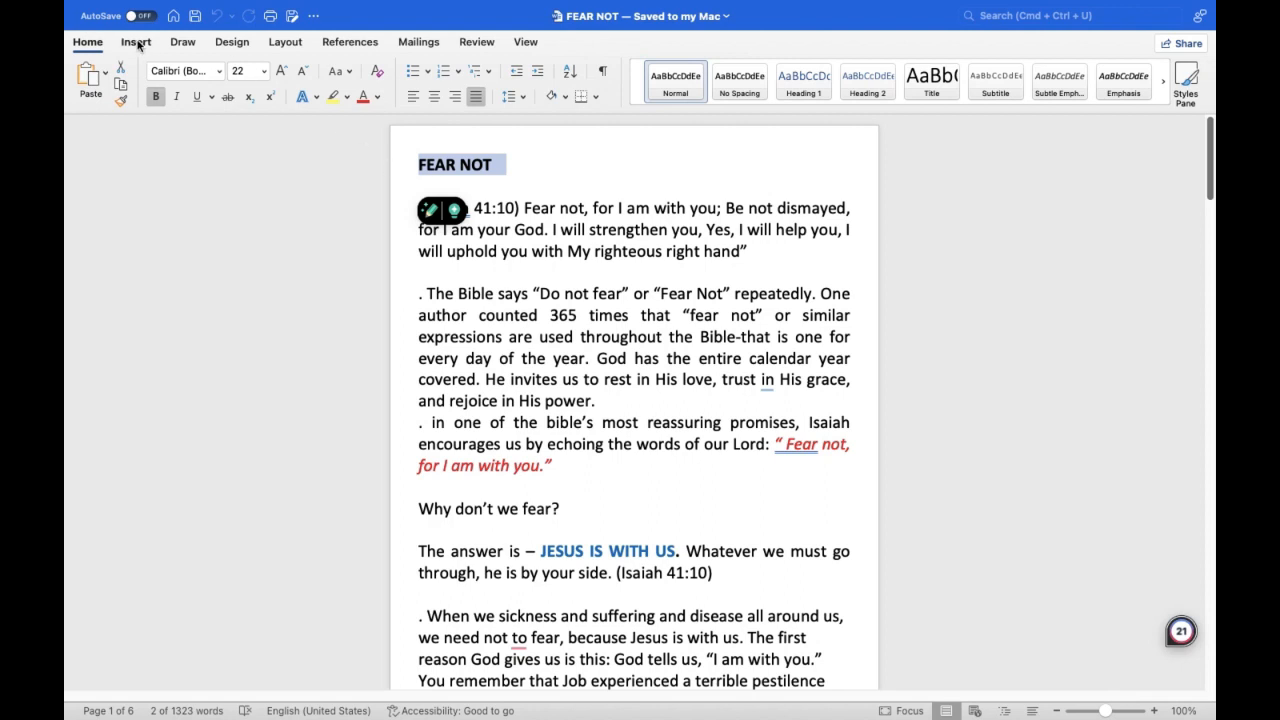
# - Add a bookmark named 'fe' on the selected FEAR NOT heading
pyautogui.click(133, 42)
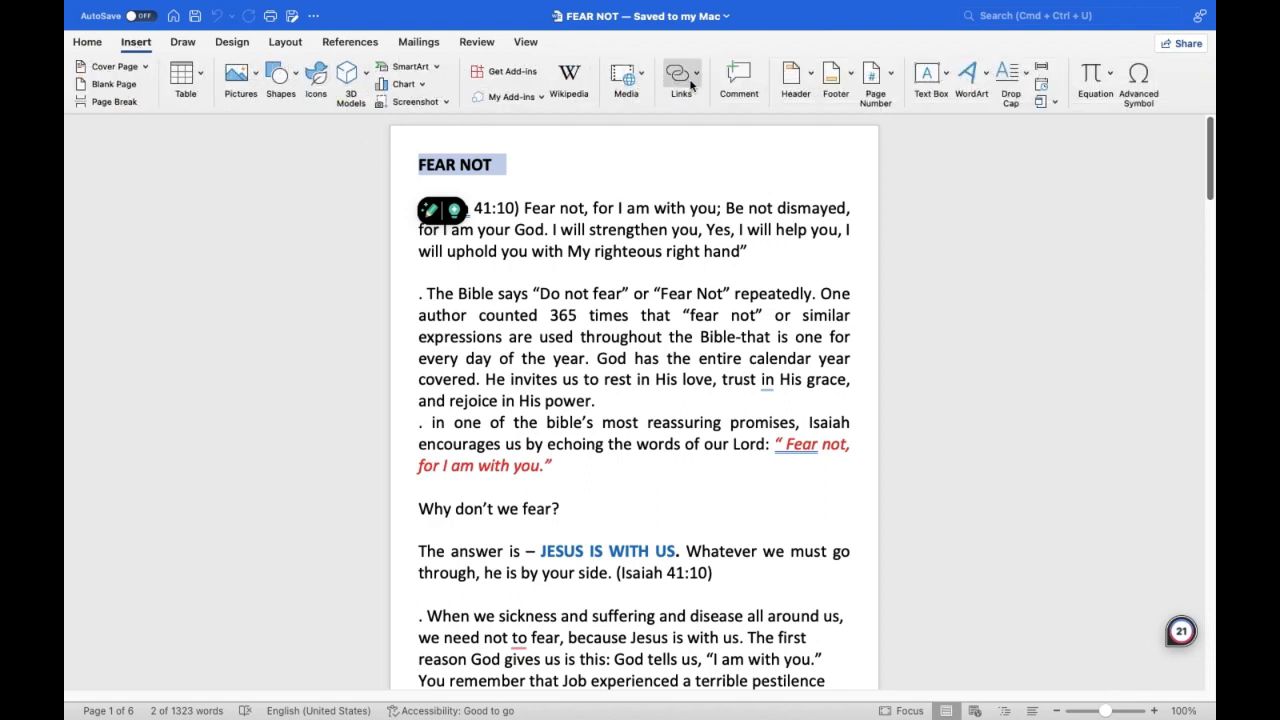
pyautogui.click(673, 80)
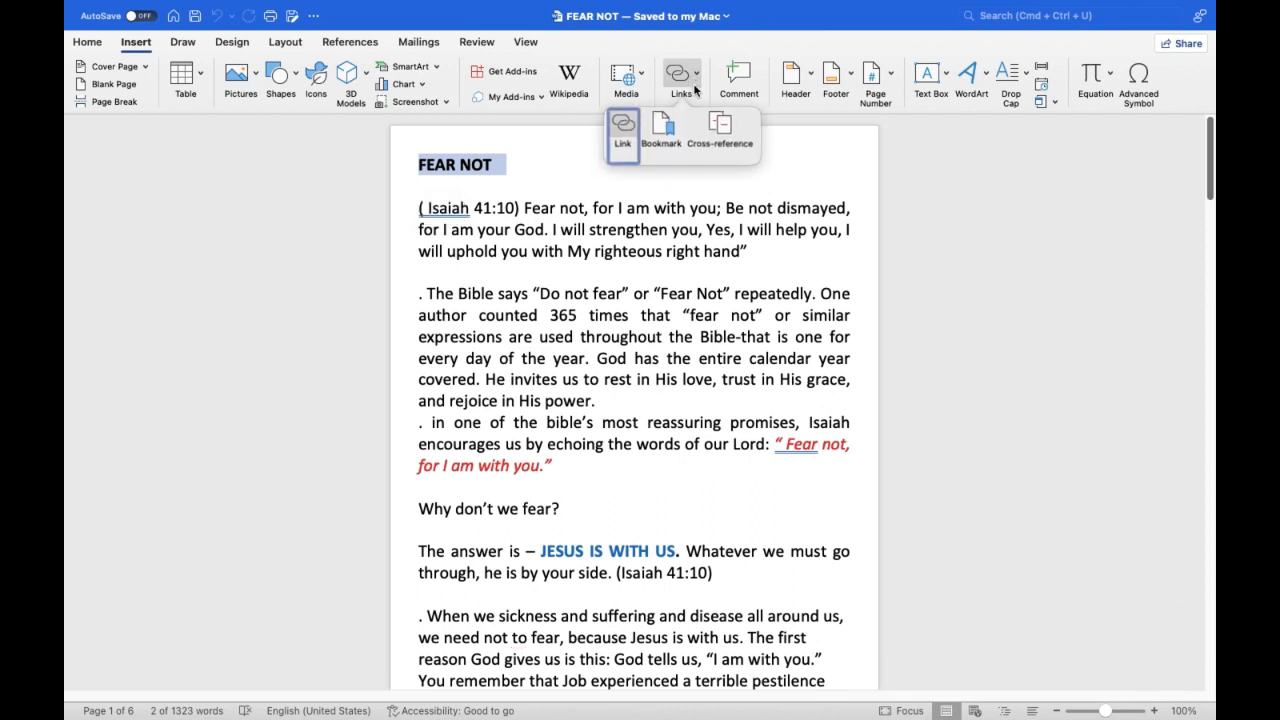
pyautogui.click(662, 130)
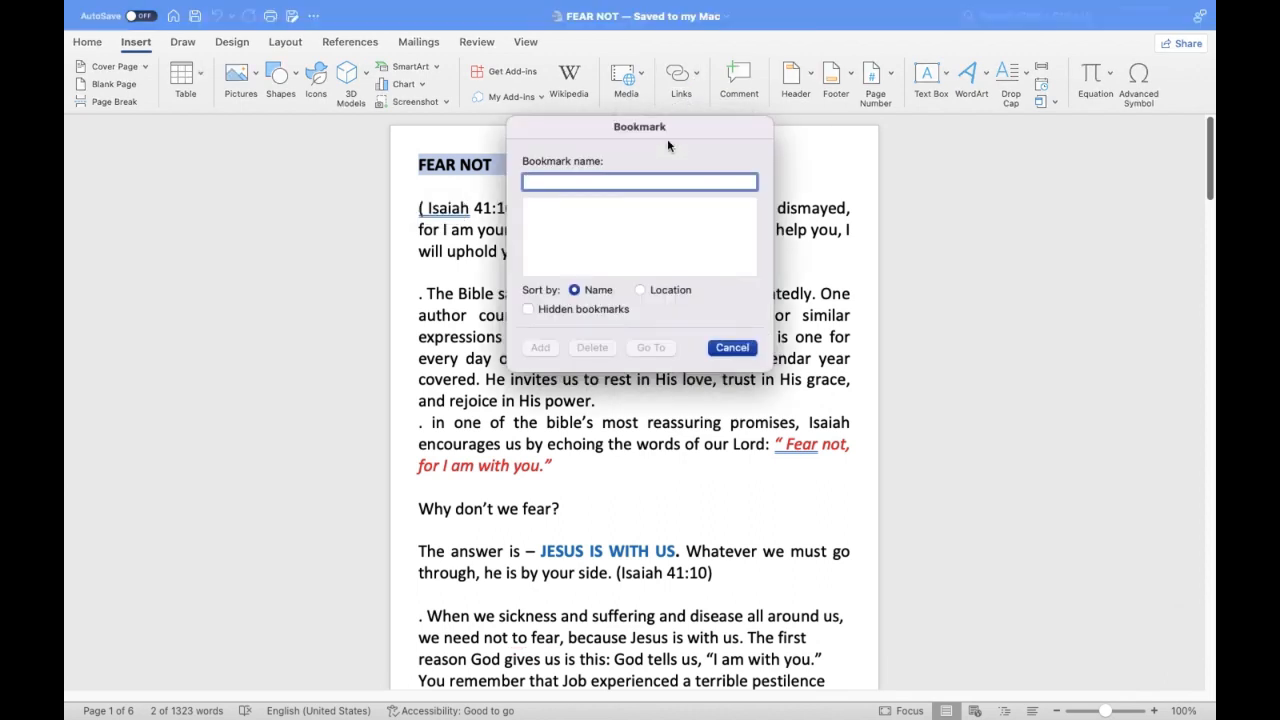
pyautogui.write('fe')
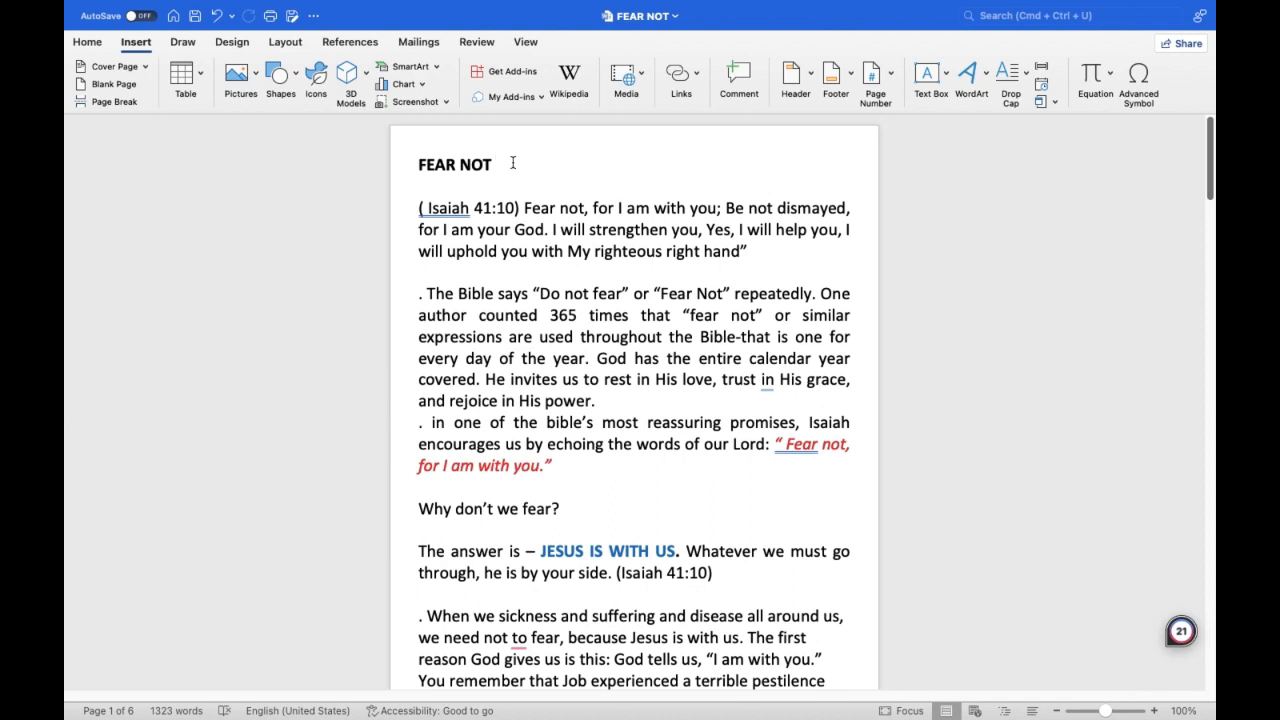
pyautogui.click(496, 164)
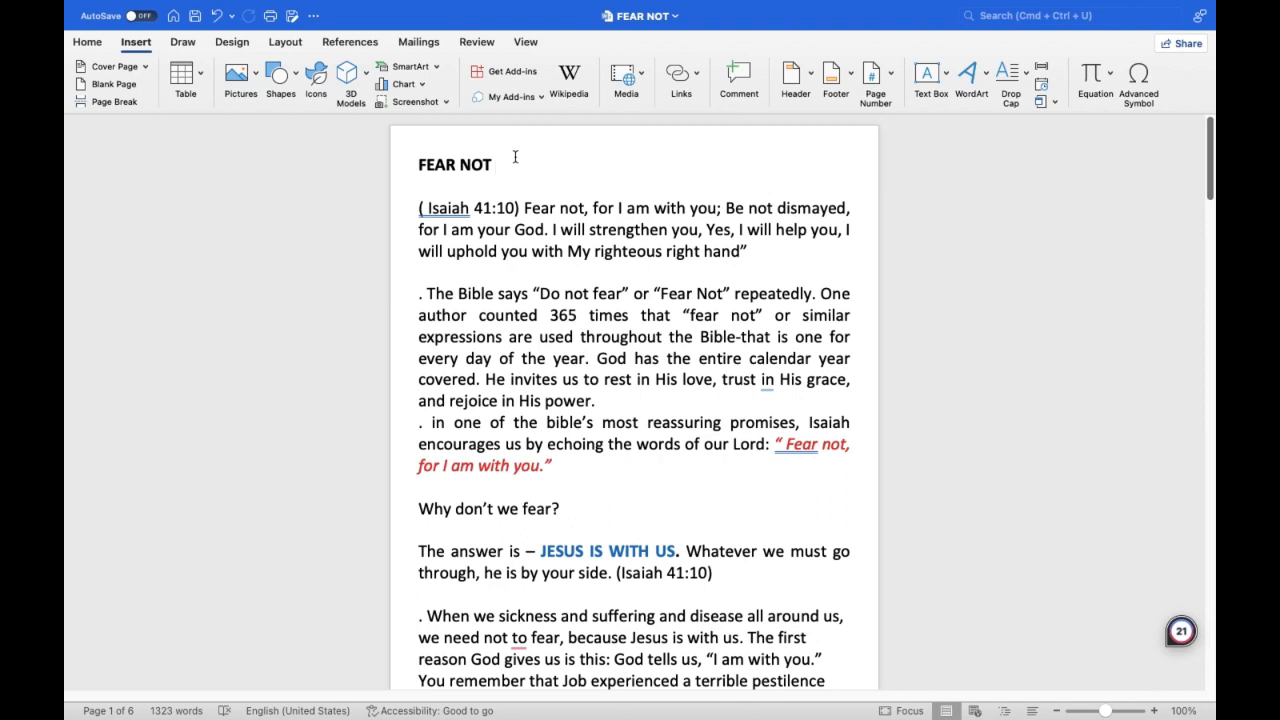
pyautogui.click(492, 164)
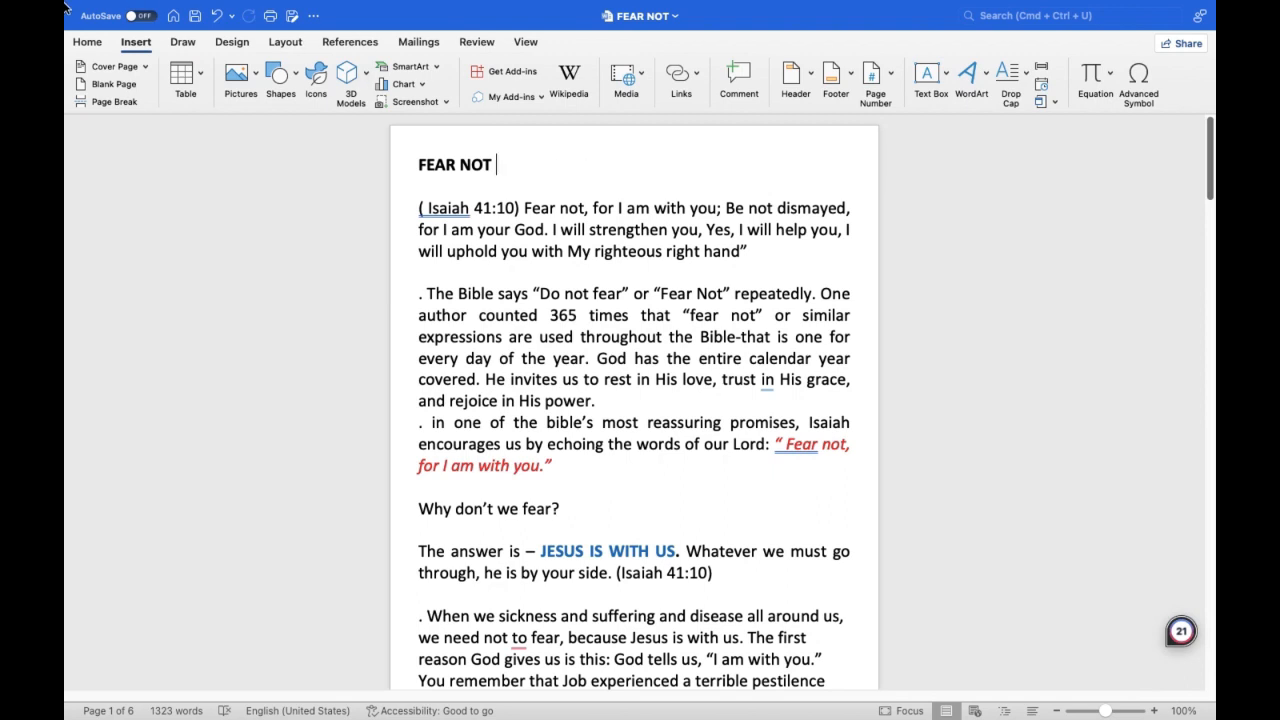
# - Enable Bookmarks under Show in Document in Word's View preferences
pyautogui.click(120, 9)
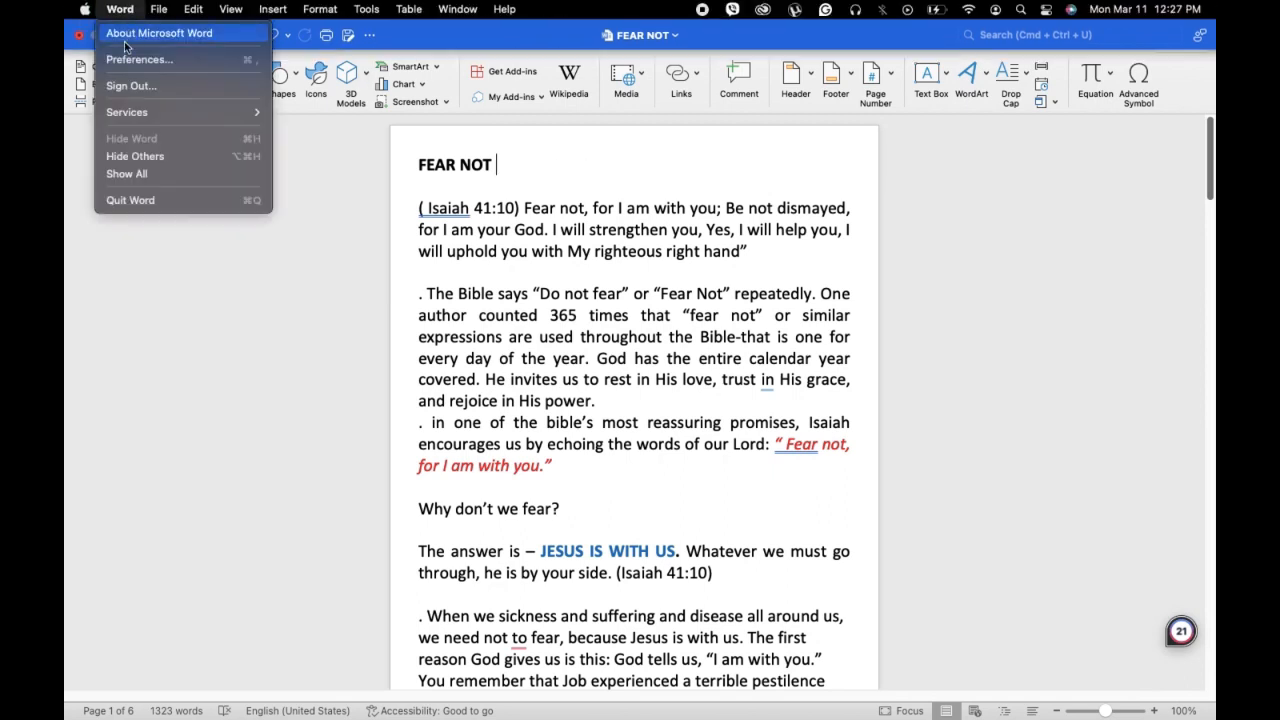
pyautogui.click(138, 59)
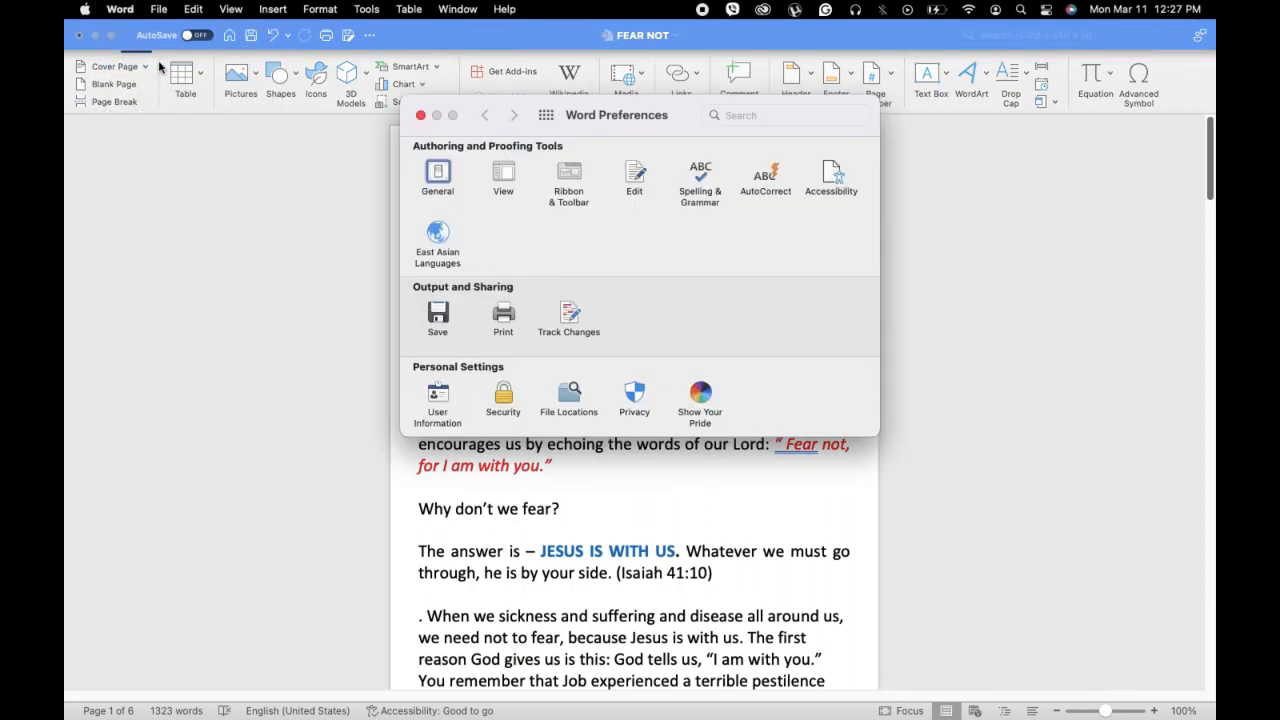
pyautogui.moveTo(363, 115)
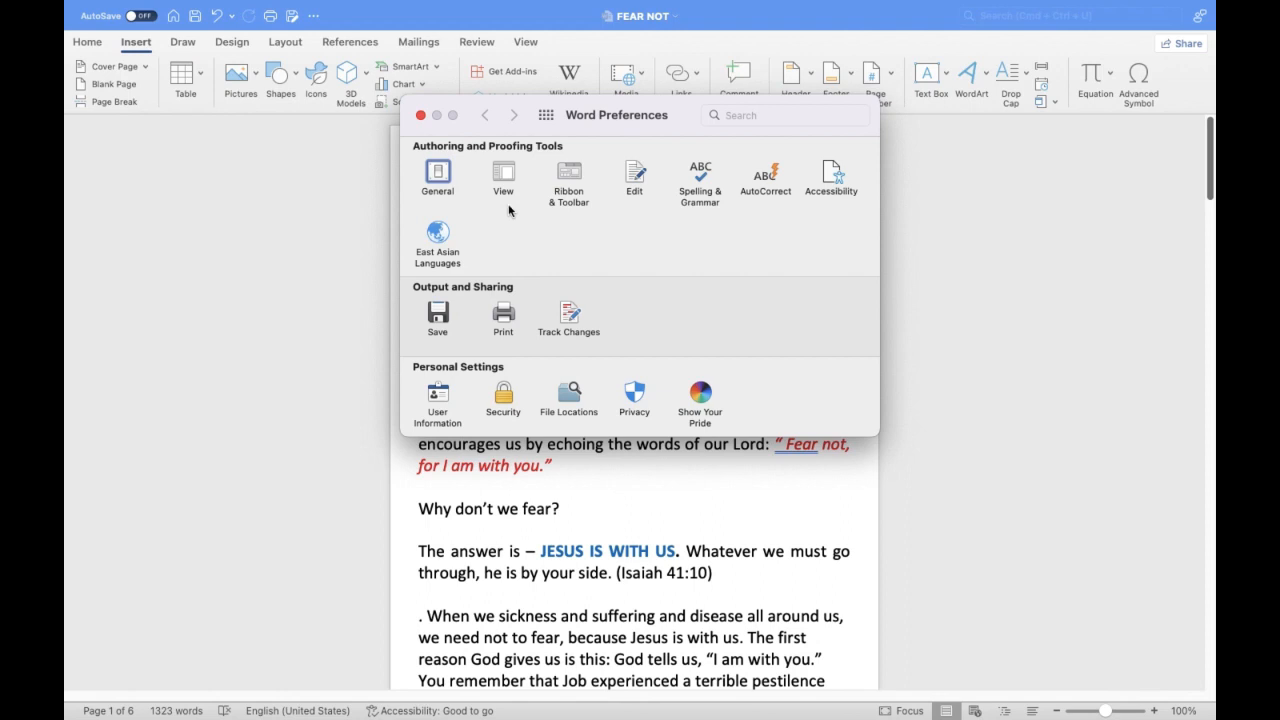
pyautogui.click(503, 172)
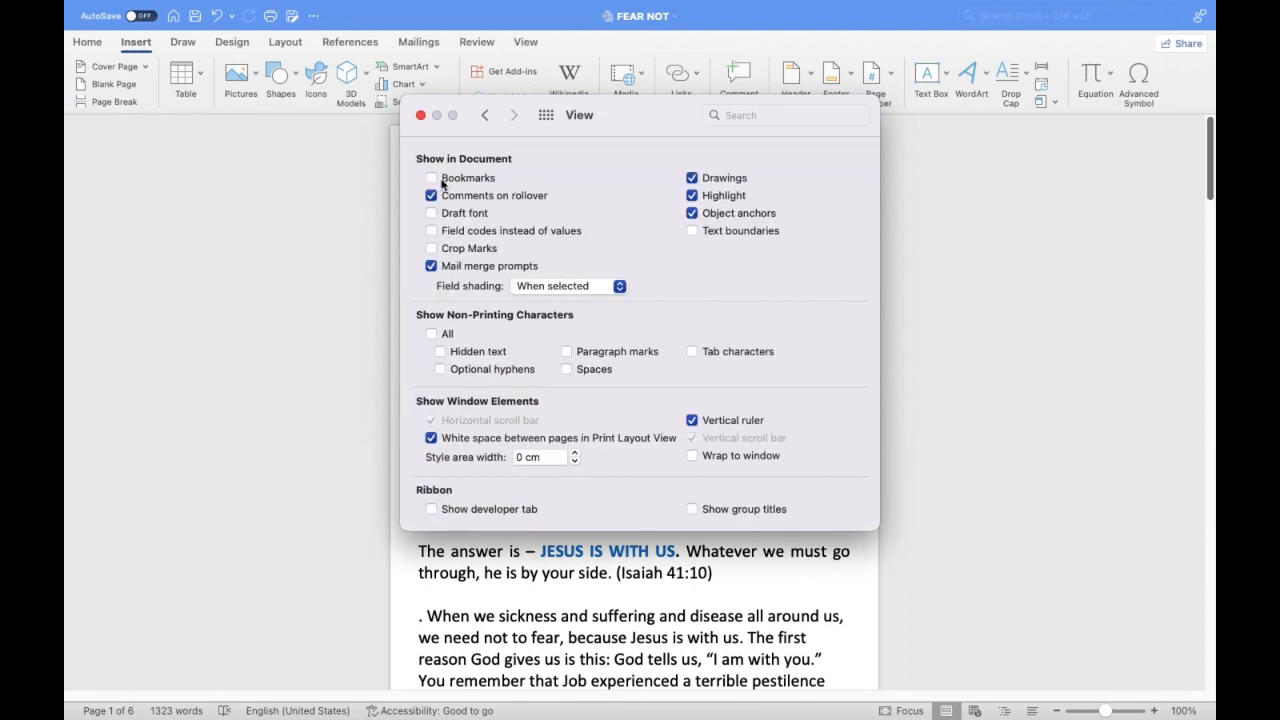
pyautogui.click(431, 177)
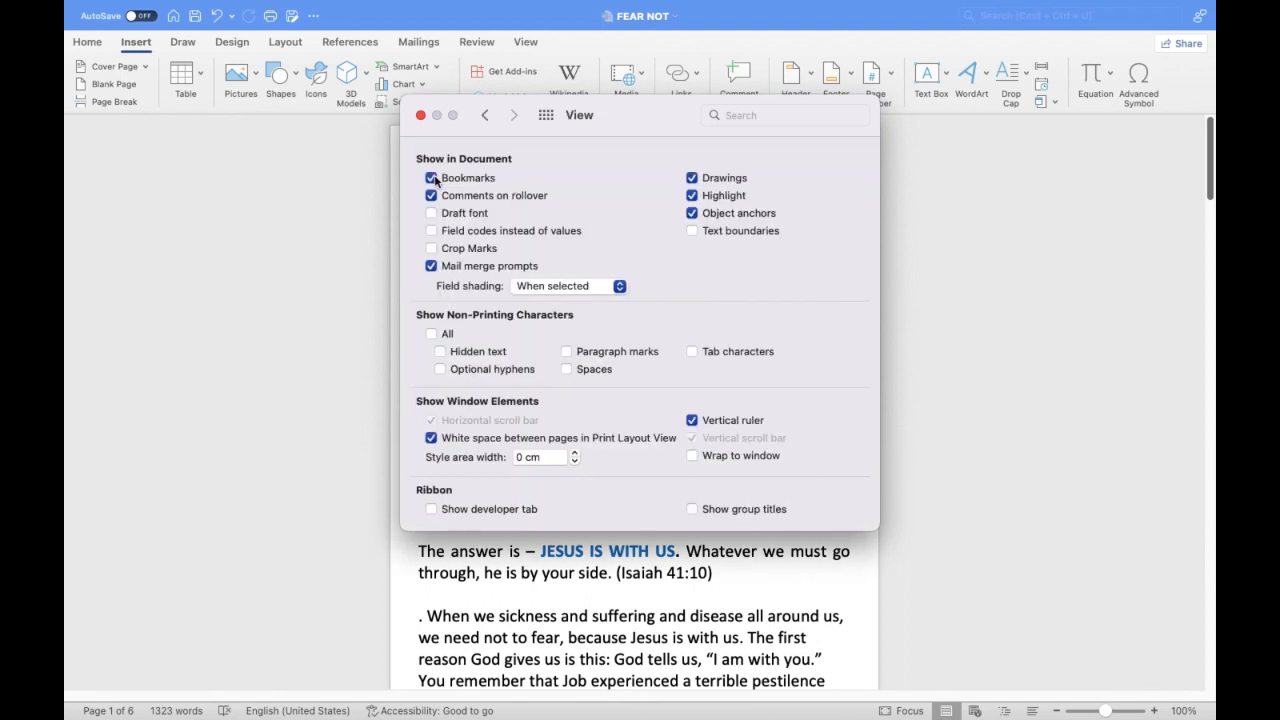
pyautogui.click(415, 114)
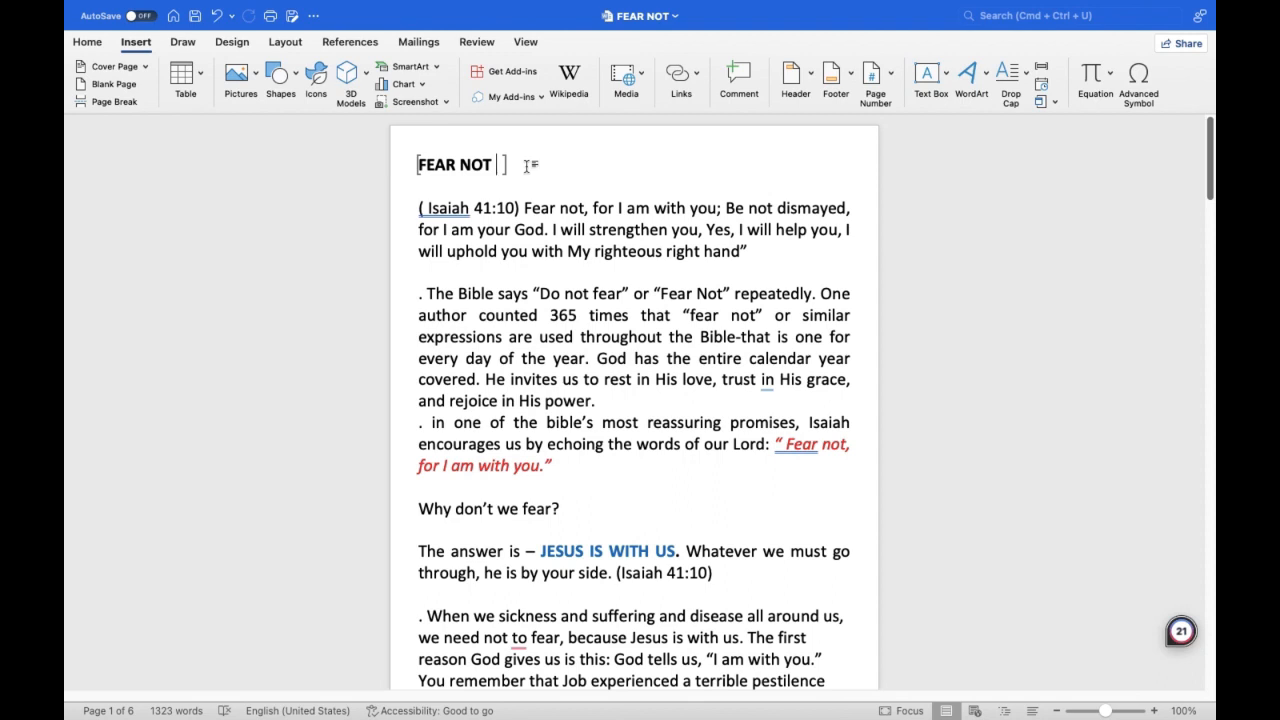
# - Bookmark the 'Do not fear' phrase and the 'Why don't we fear?' heading
pyautogui.click(497, 164)
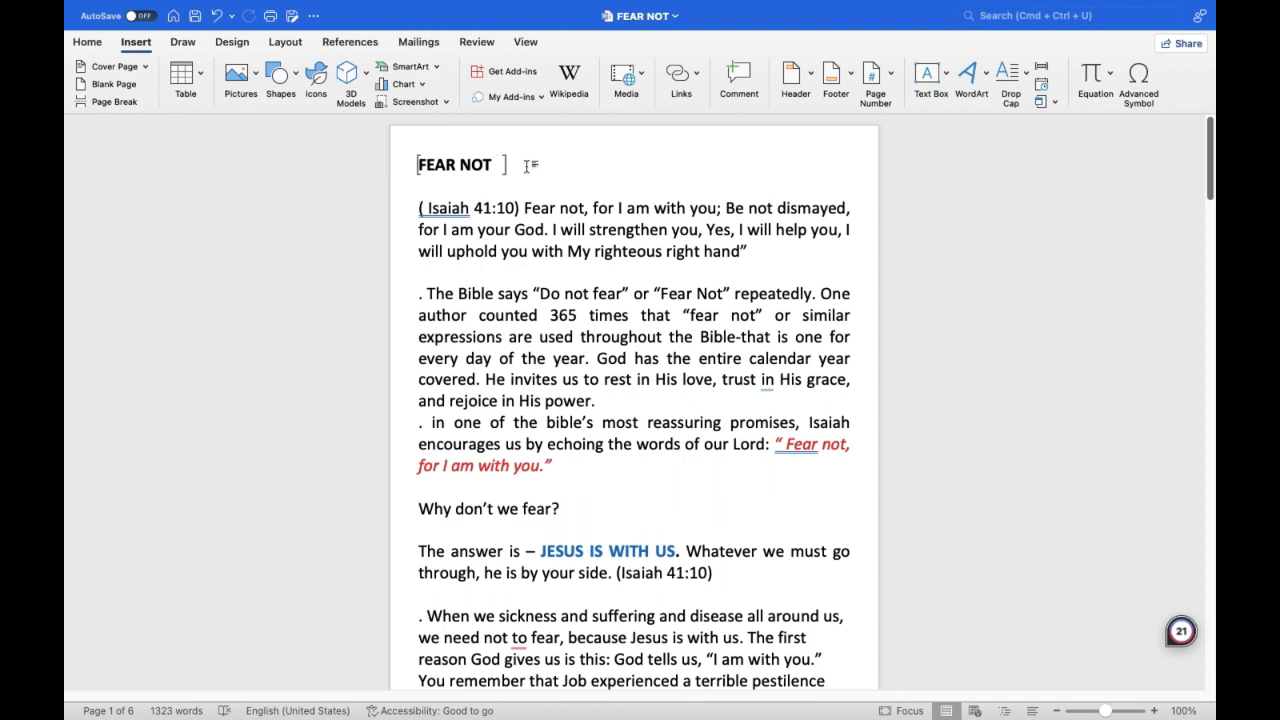
pyautogui.click(87, 42)
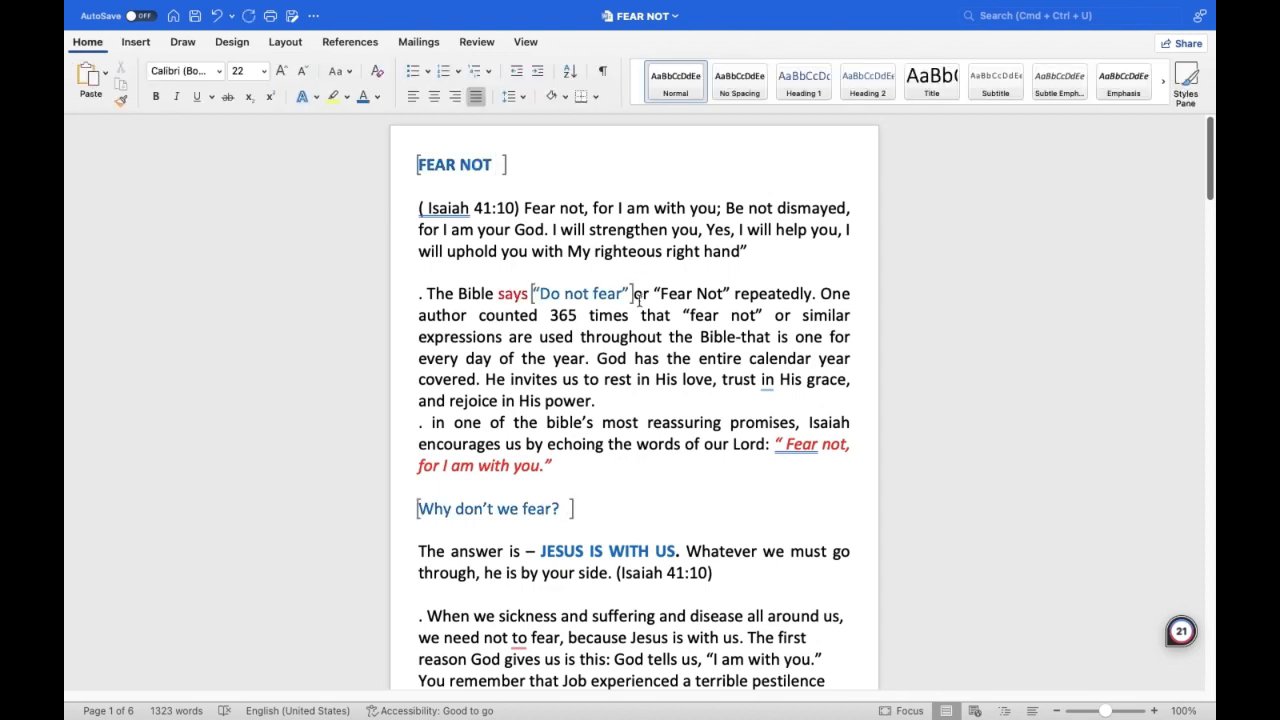
# - Jump to the 'do' bookmark, then select 'fe' in the bookmark list
pyautogui.click(136, 42)
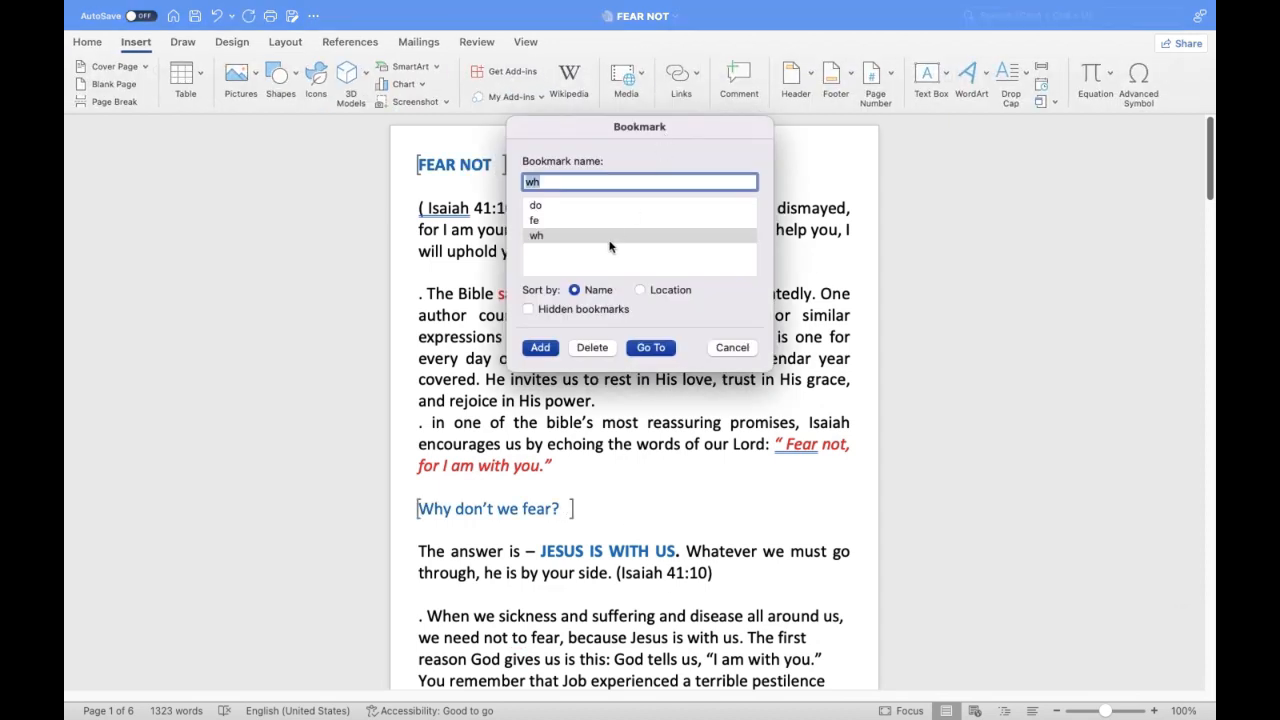
pyautogui.moveTo(543, 238)
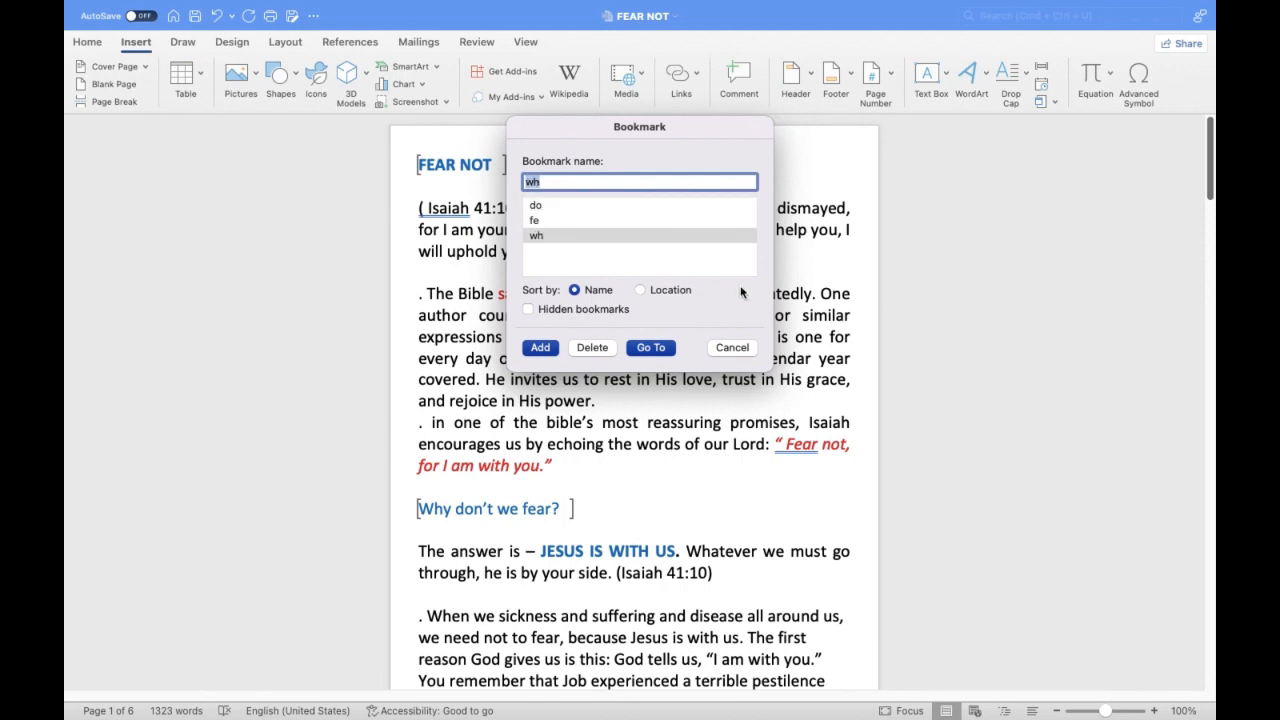
pyautogui.click(731, 347)
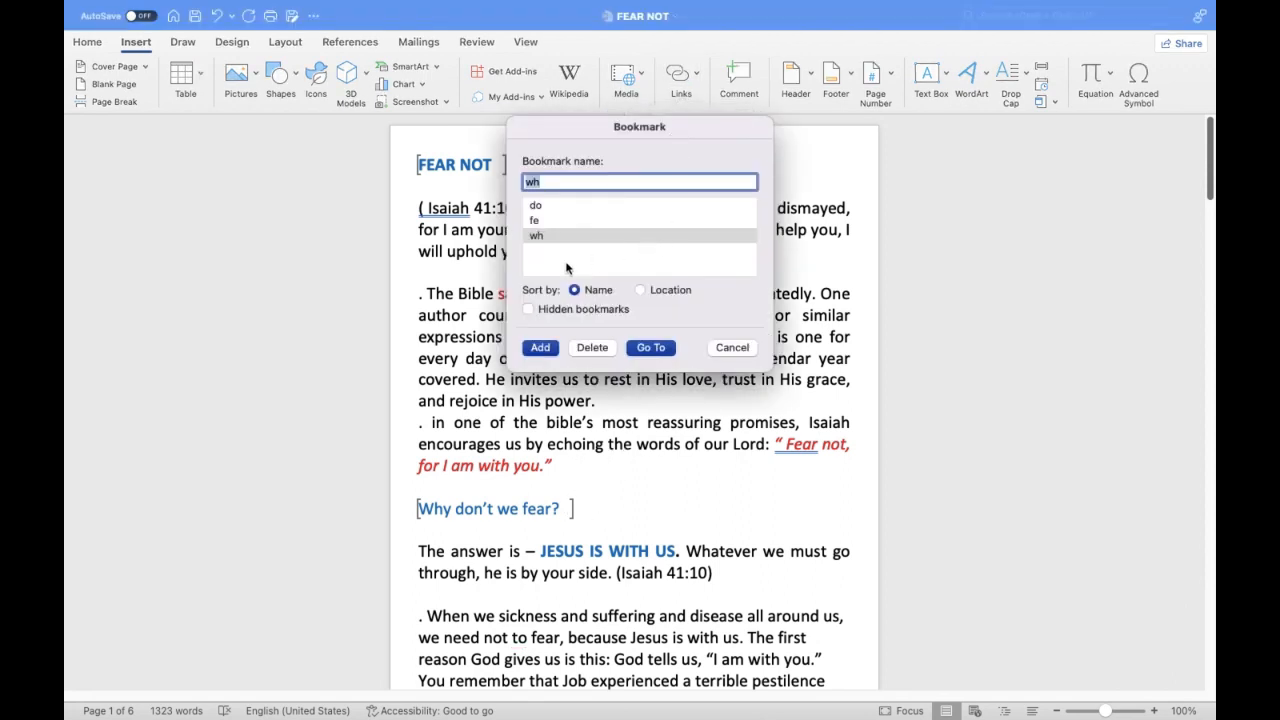
pyautogui.click(535, 205)
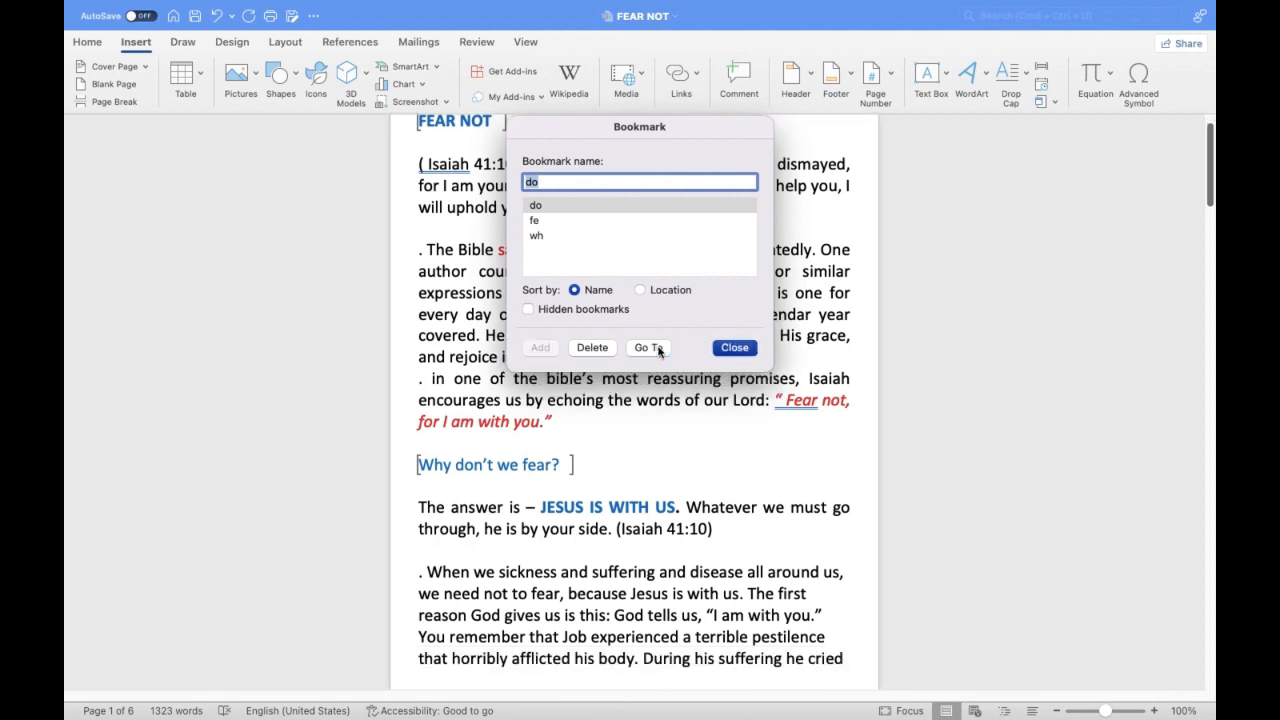
pyautogui.click(535, 220)
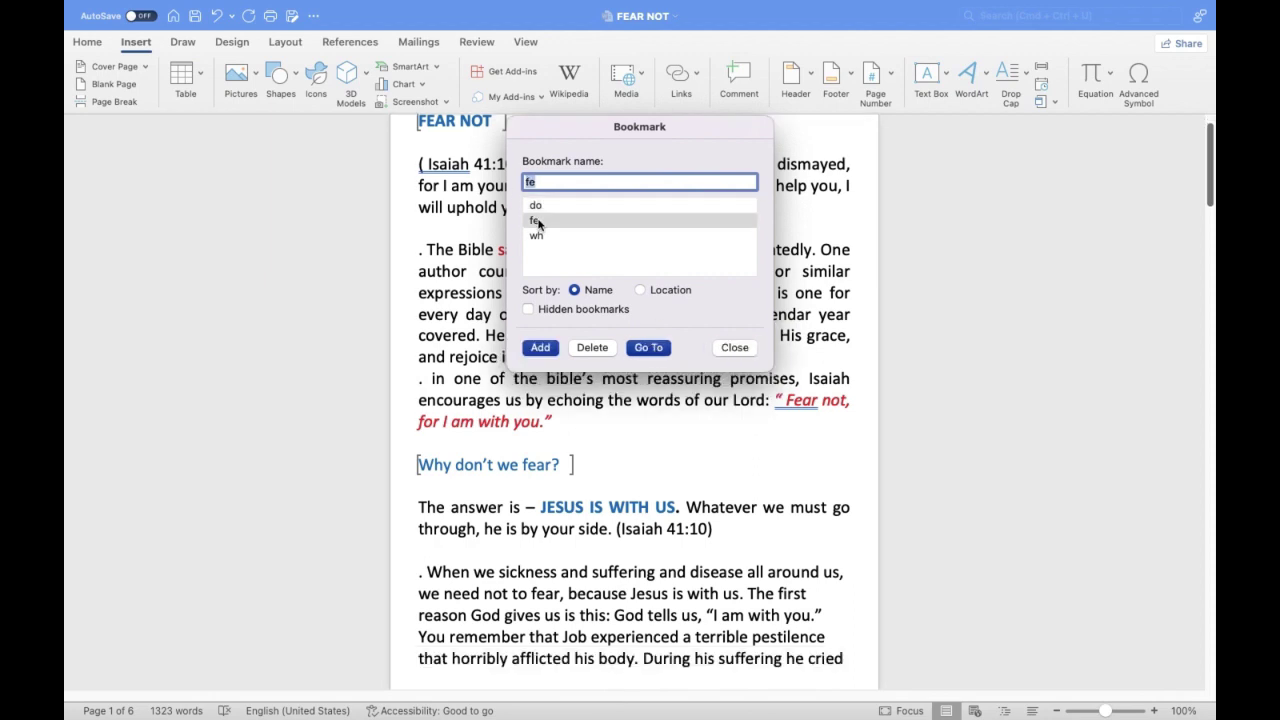
# - Delete the 'fe' bookmark and close the Bookmark dialog
pyautogui.click(592, 347)
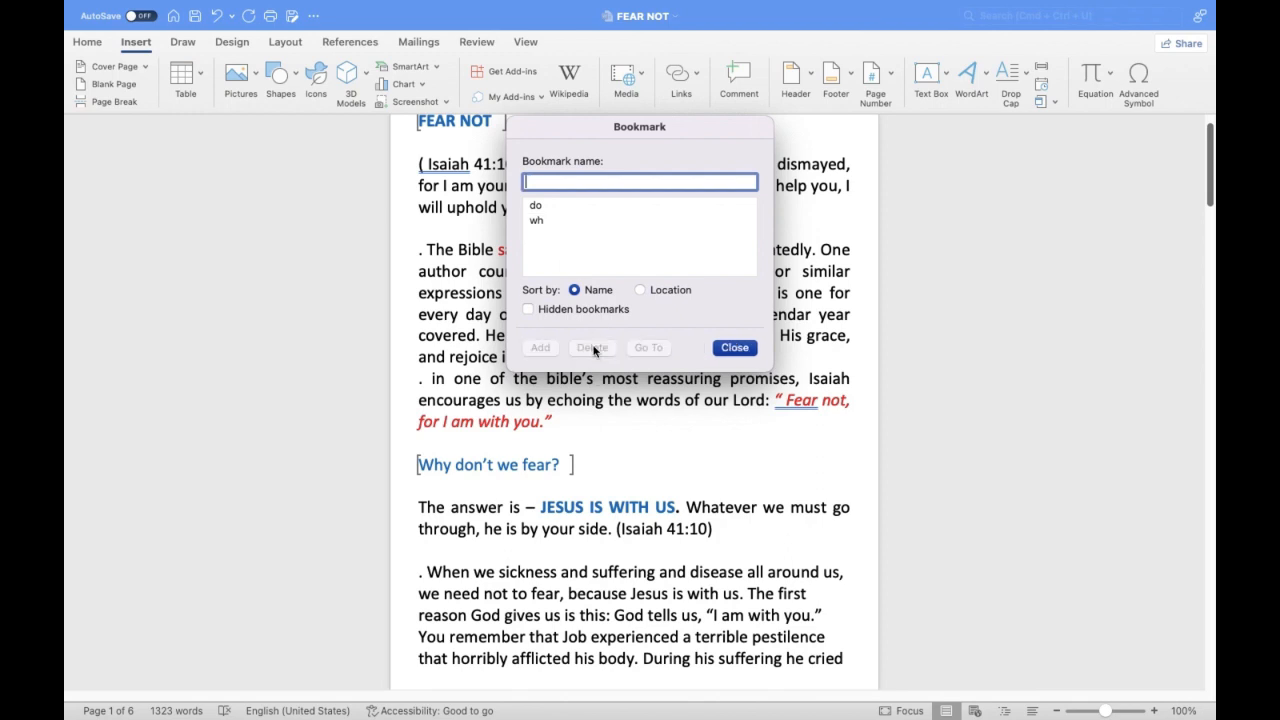
pyautogui.moveTo(605, 238)
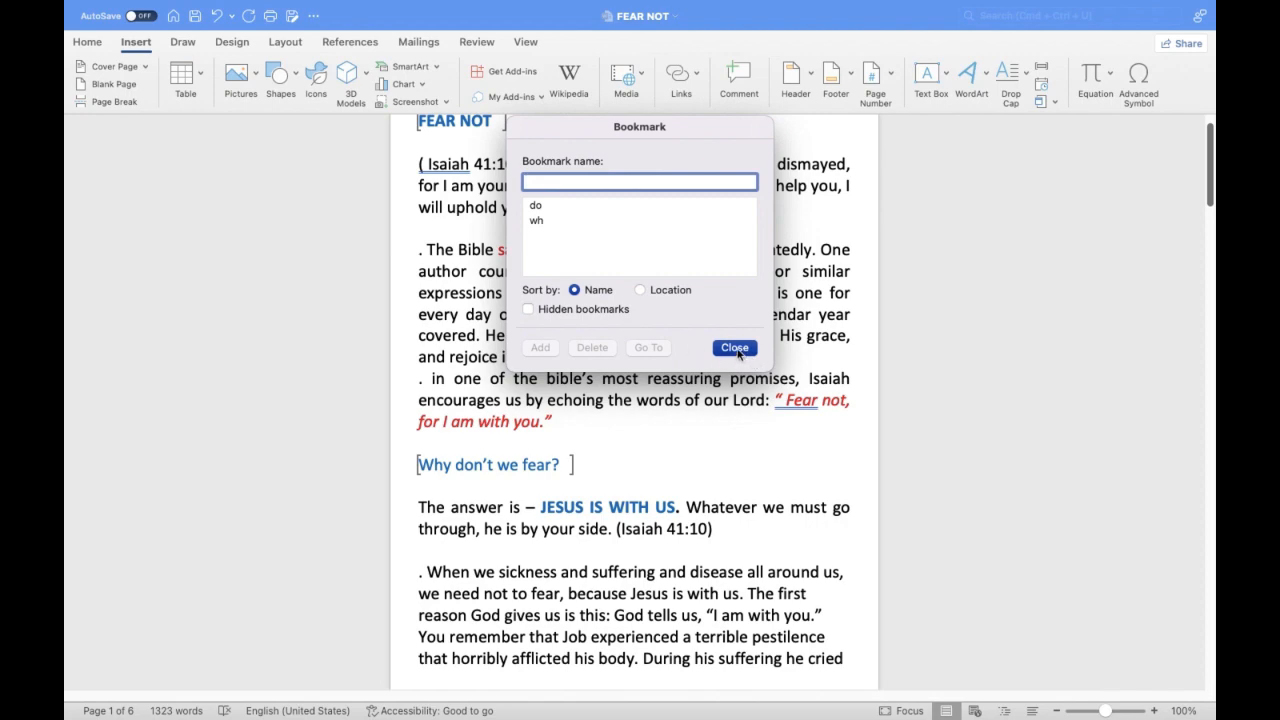
pyautogui.click(735, 347)
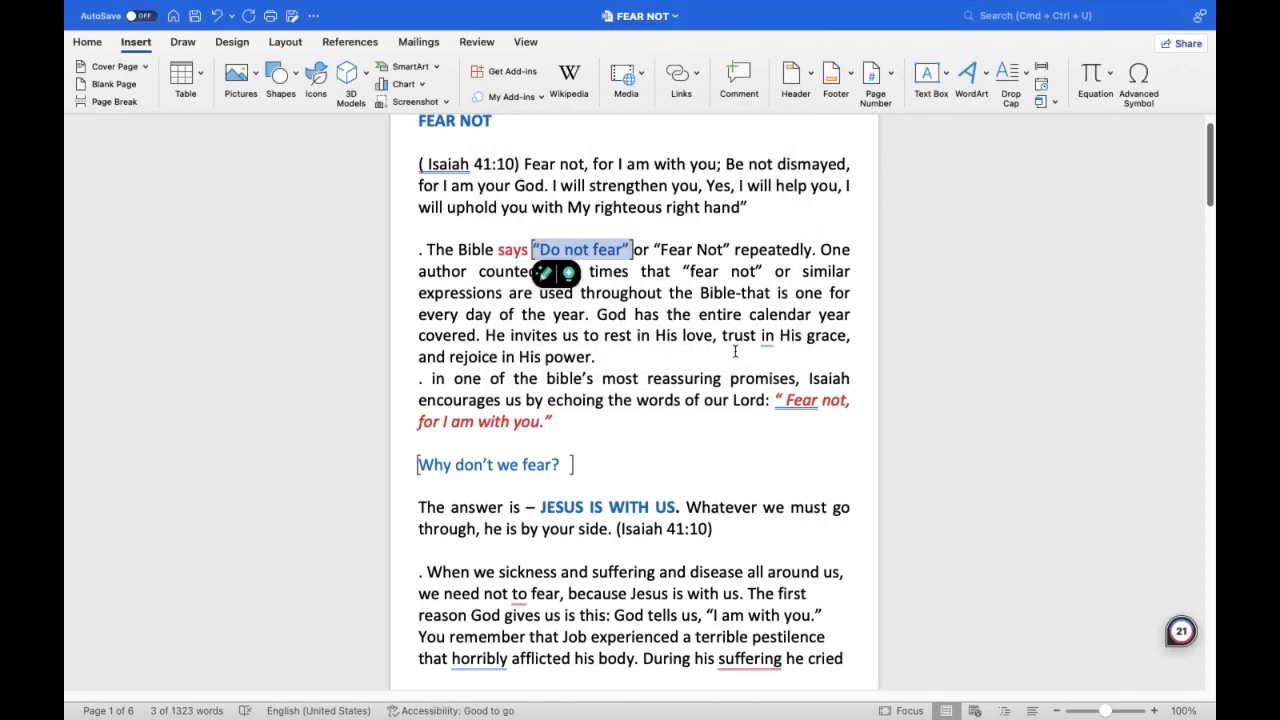